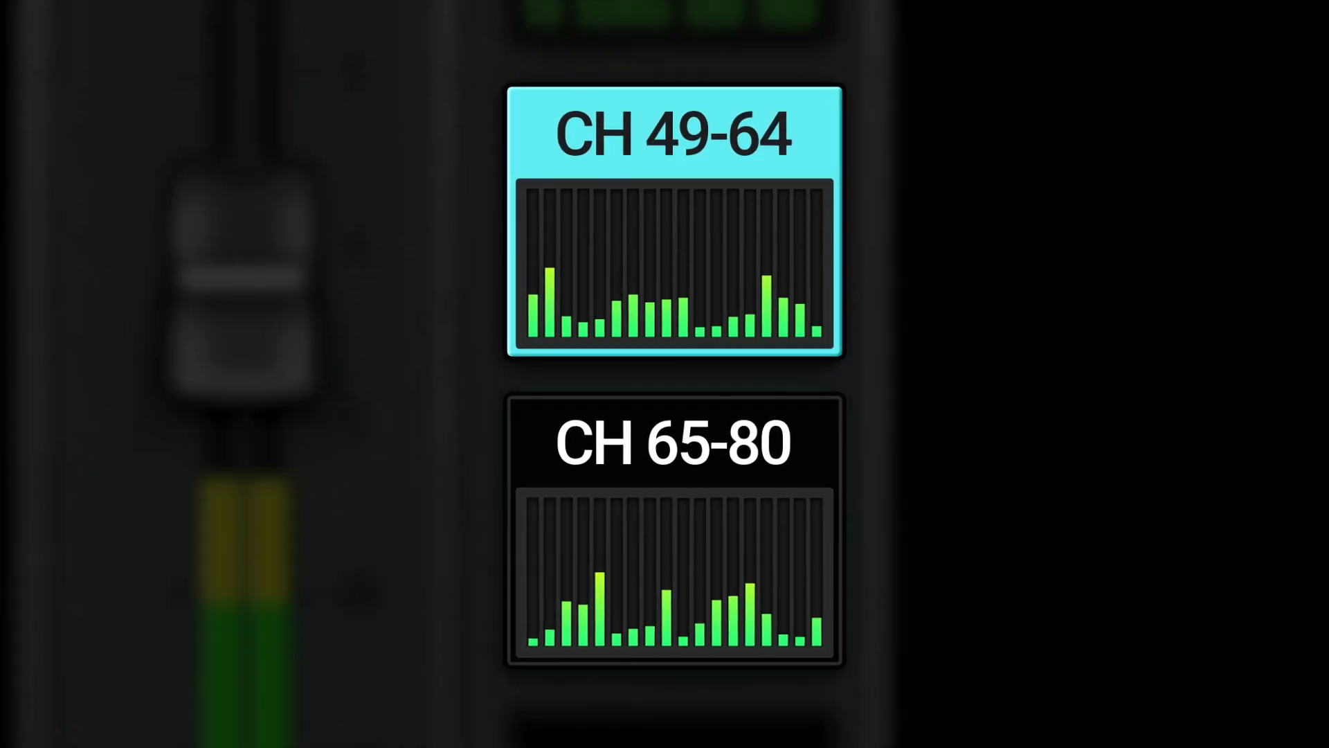
Step: Show input channels 49–64 on the faders
{"action": "left_click", "coordinate": [672, 446]}
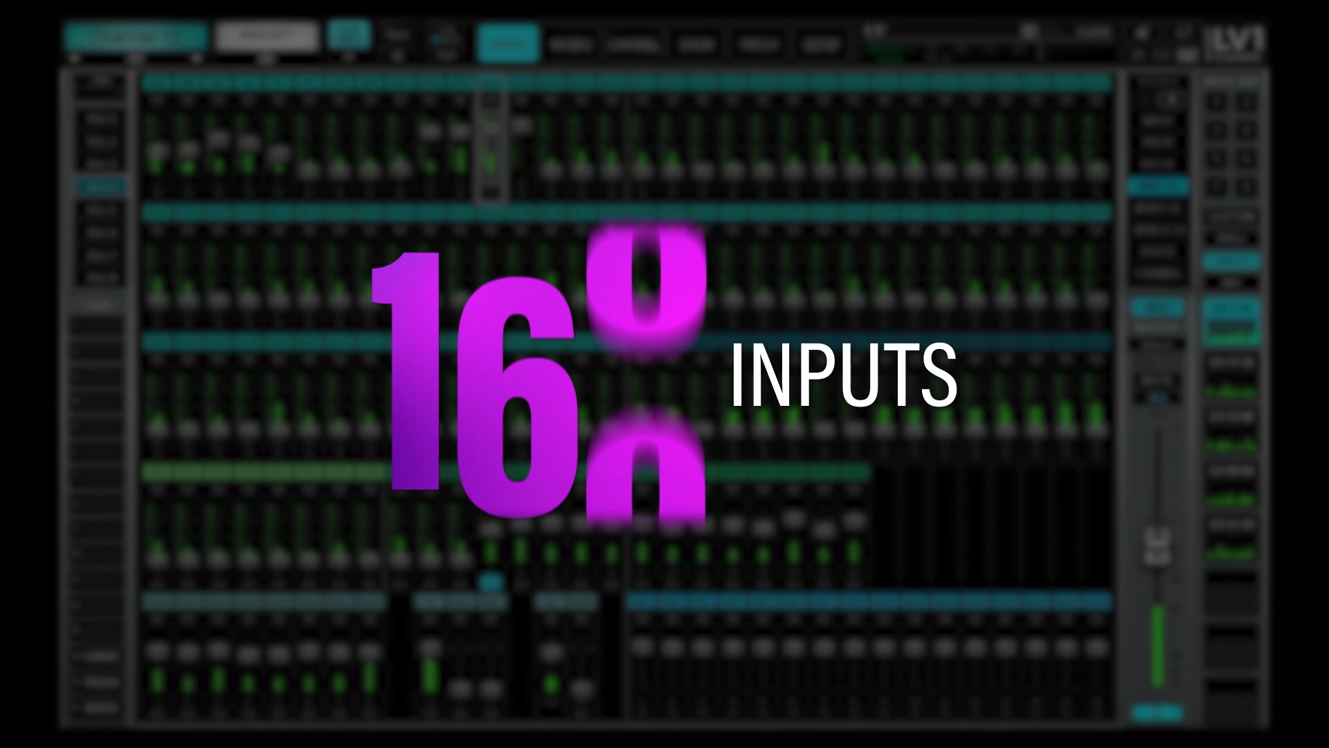
Step: Display Groups 1–16 on the faders, then view the SETUP input-channel configuration
{"action": "left_click", "coordinate": [814, 56]}
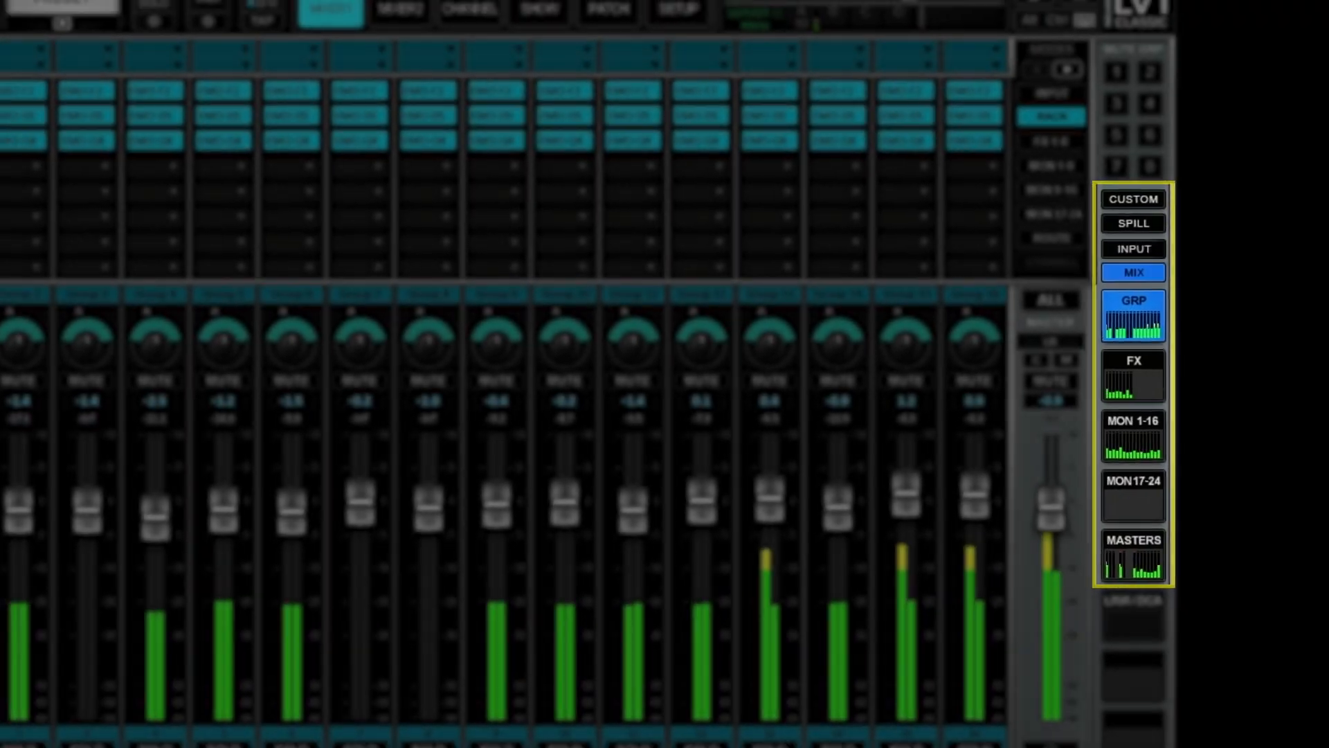
{"action": "left_click", "coordinate": [1232, 261]}
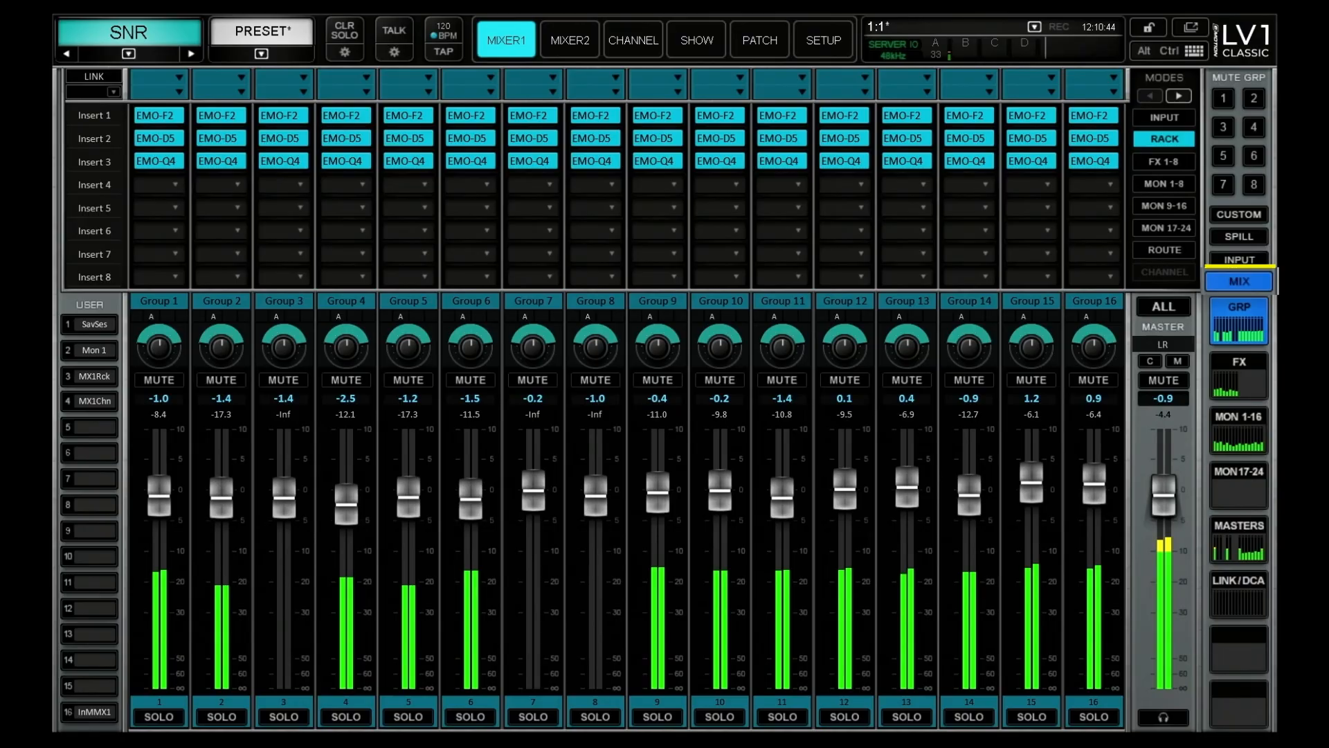
{"action": "left_click", "coordinate": [1243, 280]}
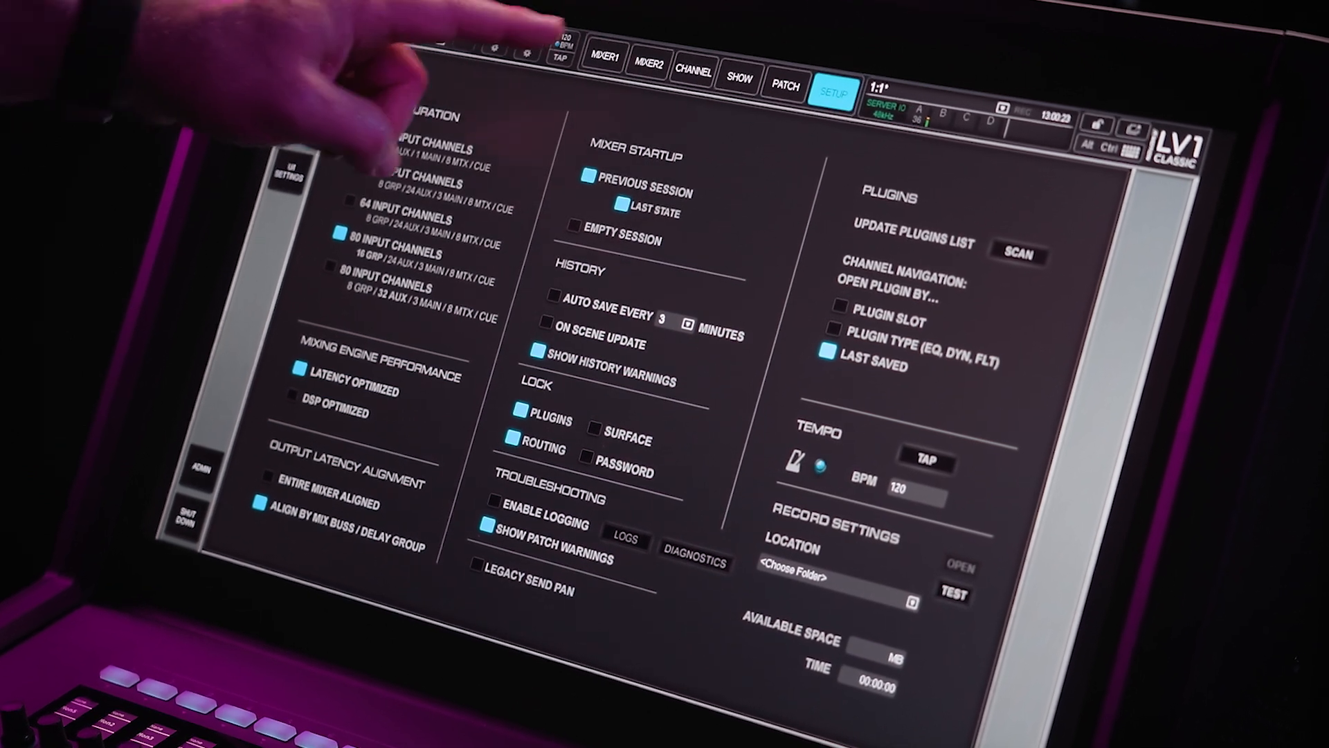
{"action": "left_click", "coordinate": [601, 60]}
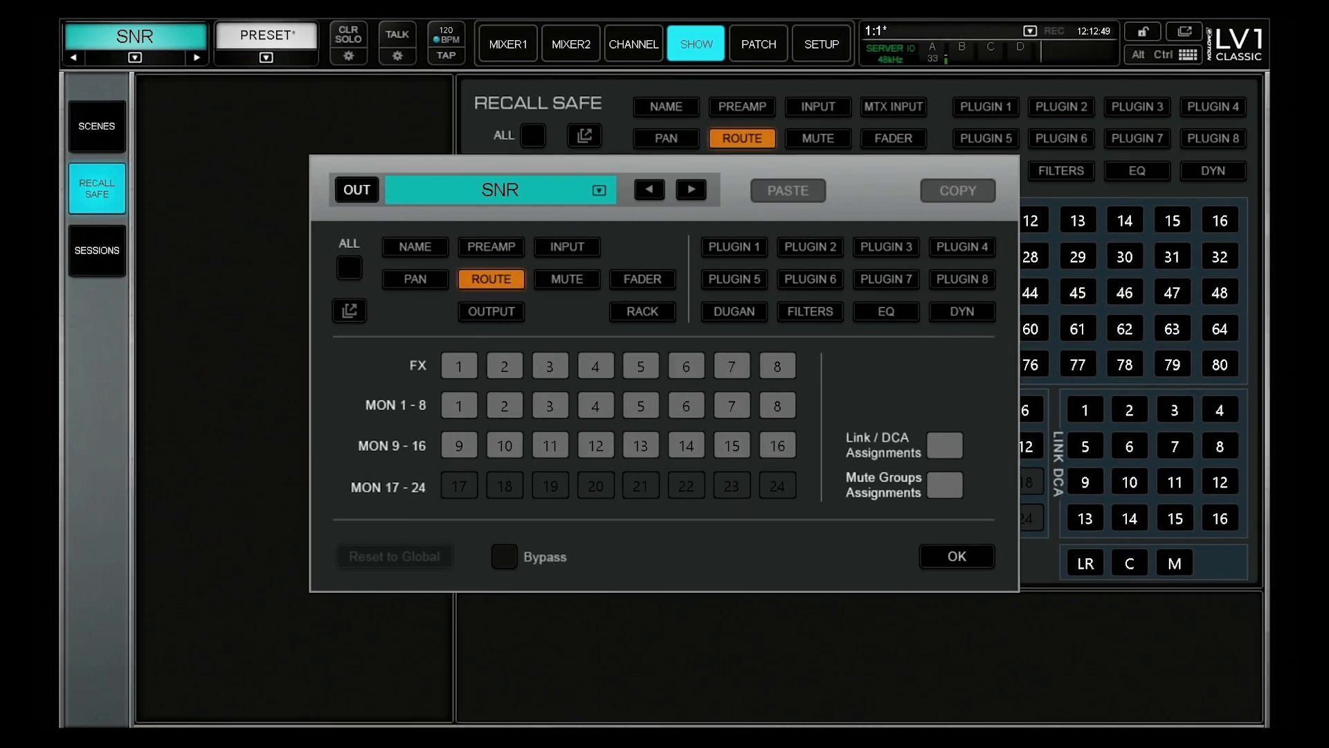
Step: Enable ROUTE recall safe for the SNR channel
{"action": "left_click", "coordinate": [355, 189]}
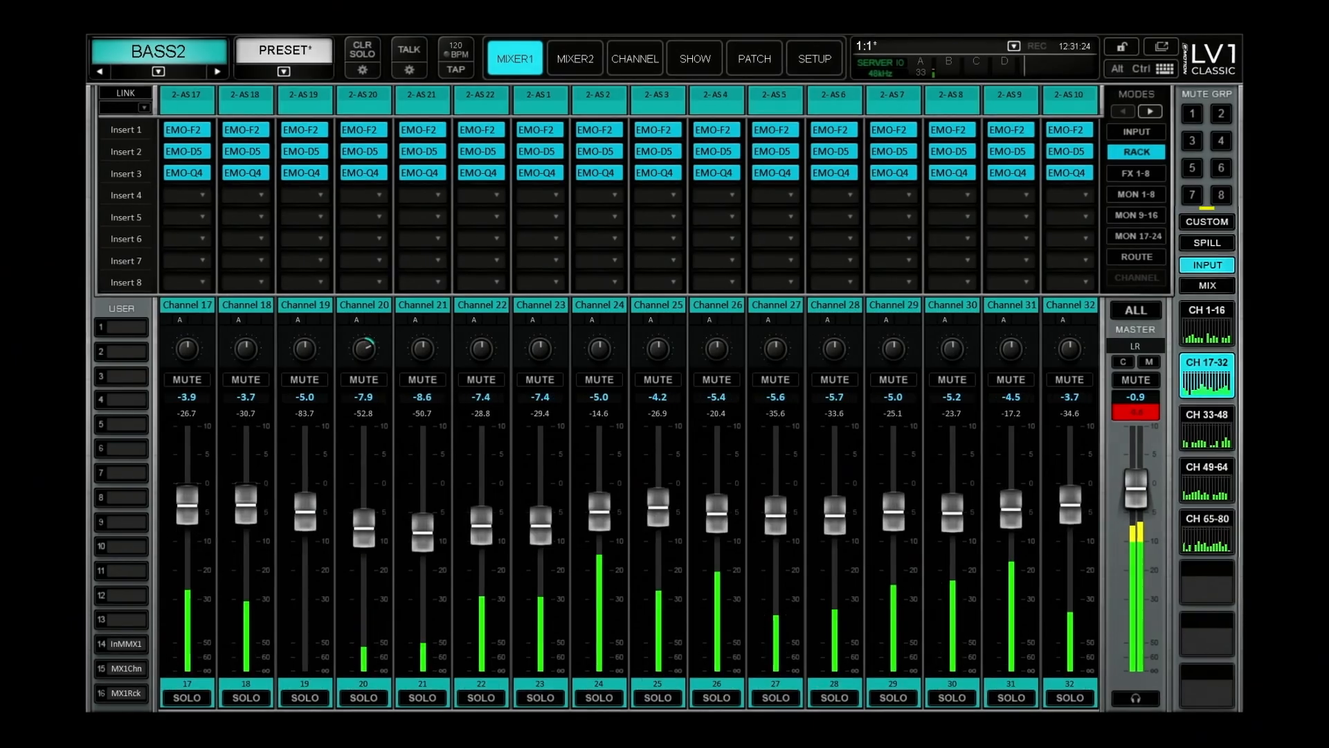
Step: Show monitor mixes 1–16 on the faders, then the group masters
{"action": "left_click", "coordinate": [1205, 285]}
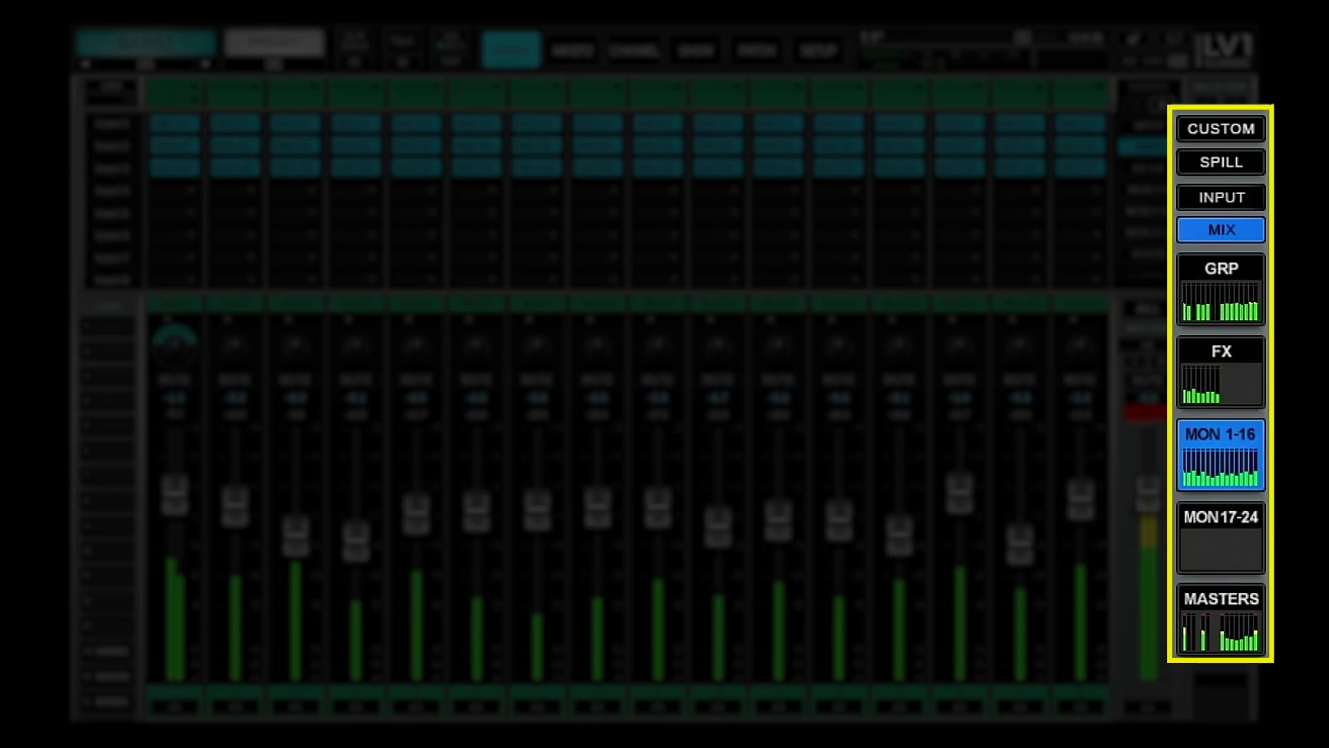
{"action": "left_click", "coordinate": [1221, 268]}
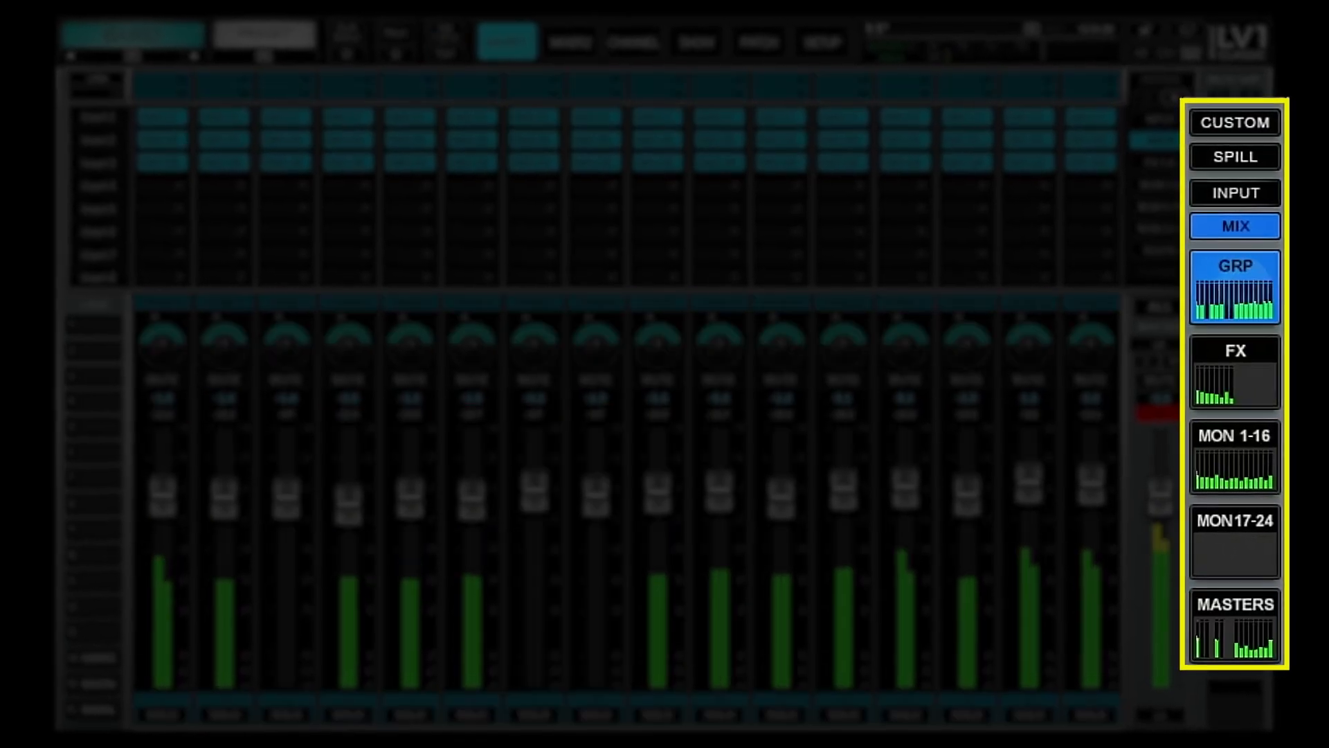